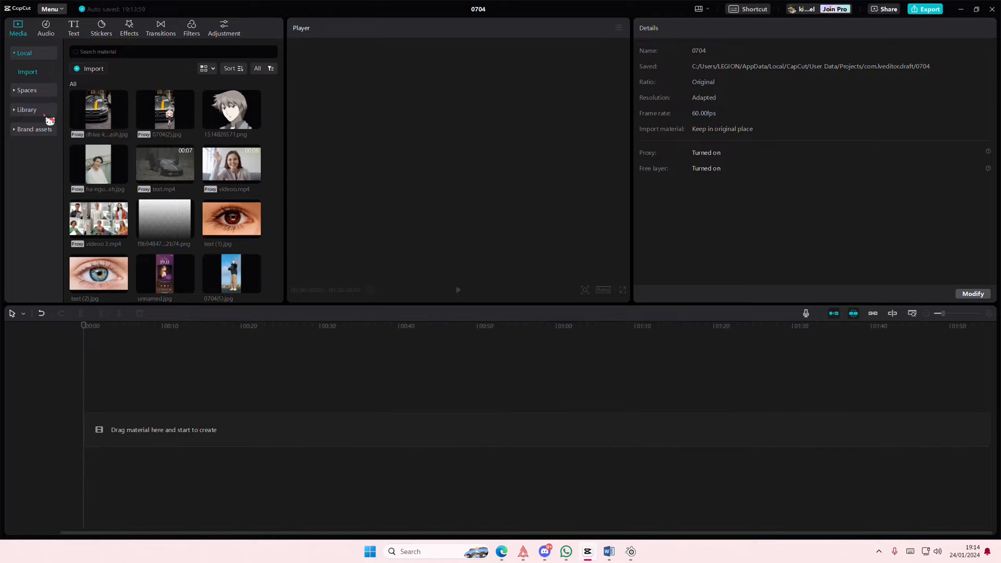
Step: Scroll the Media > Local library to reach the star logo PNG and add it to the timeline
scroll(down, 3)
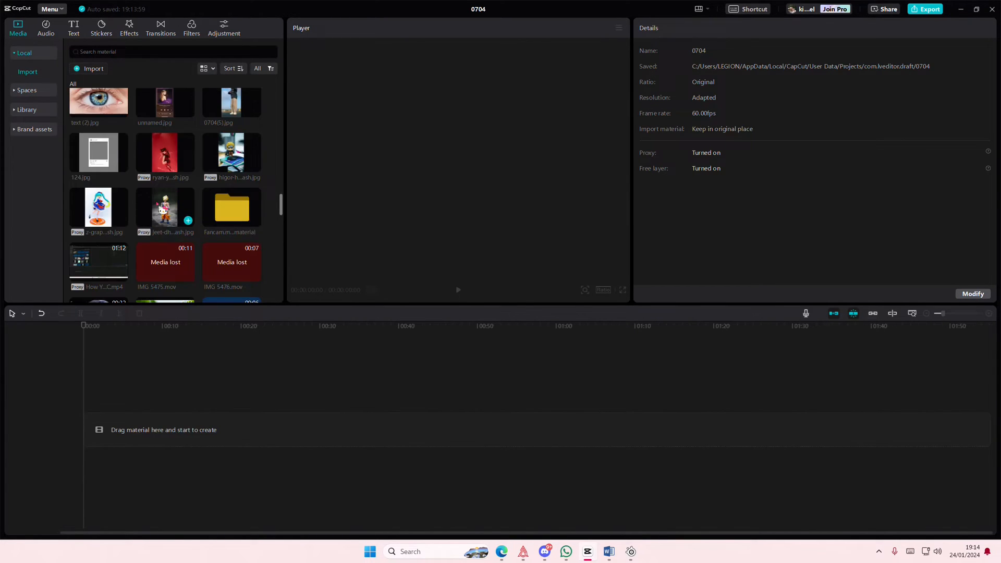
scroll(down, 3)
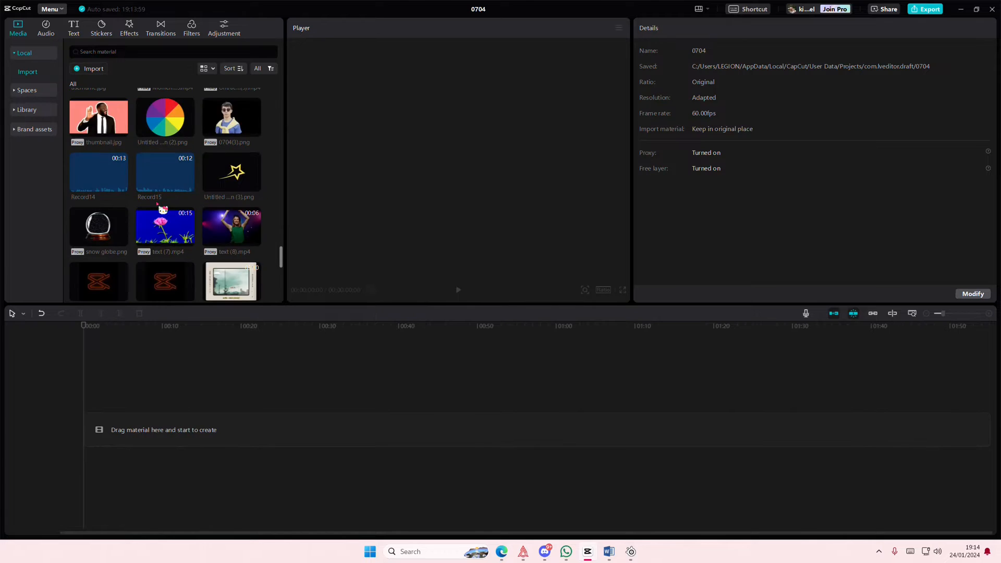
scroll(down, 3)
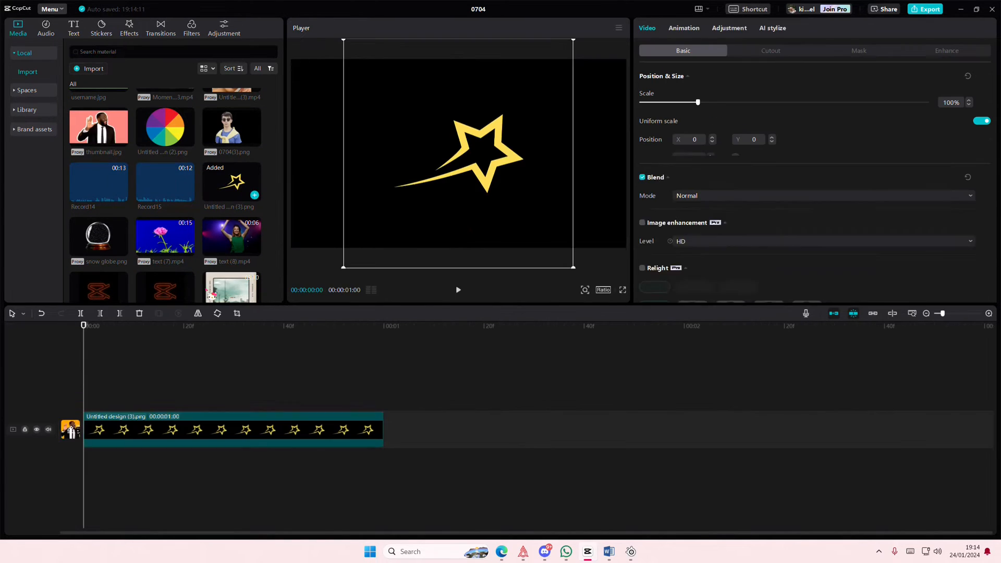
Step: Scale the star clip to 57% and apply the Kira Magic entrance animation
click(602, 292)
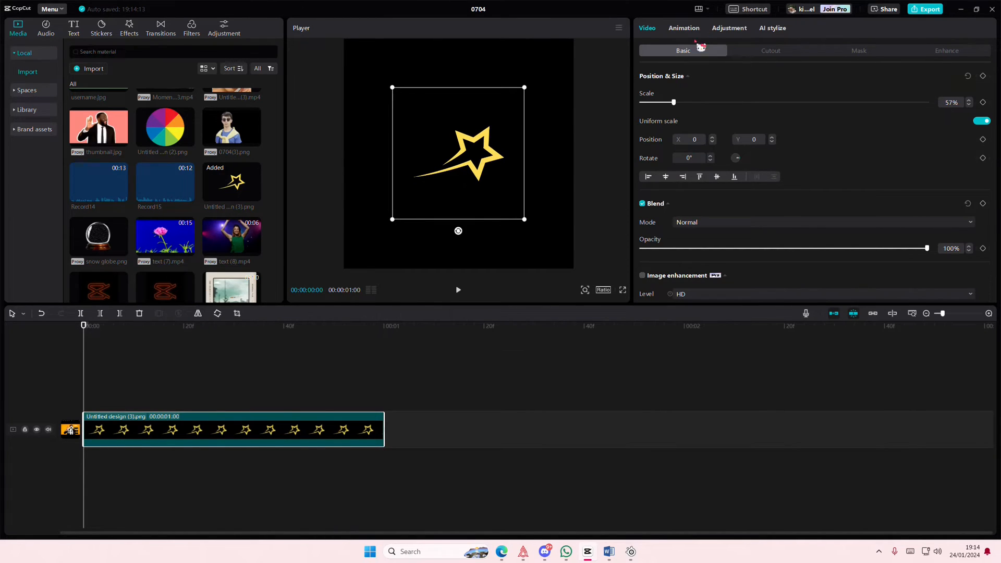
click(684, 27)
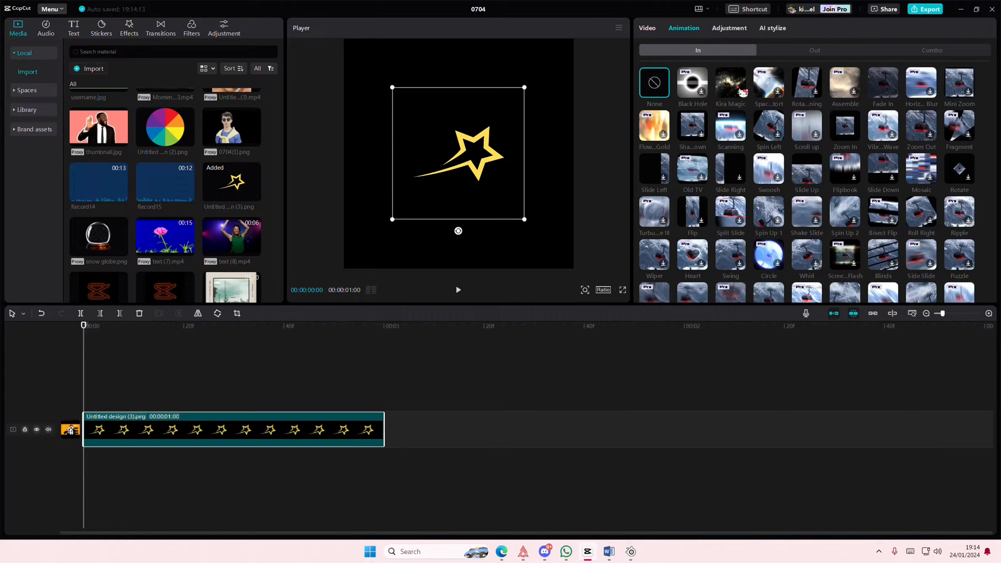
click(729, 82)
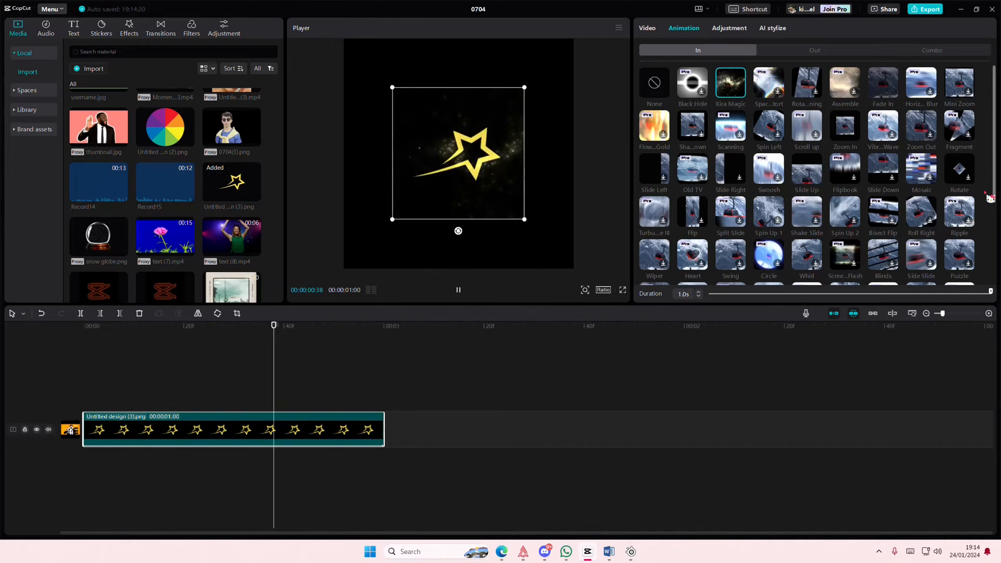
click(457, 289)
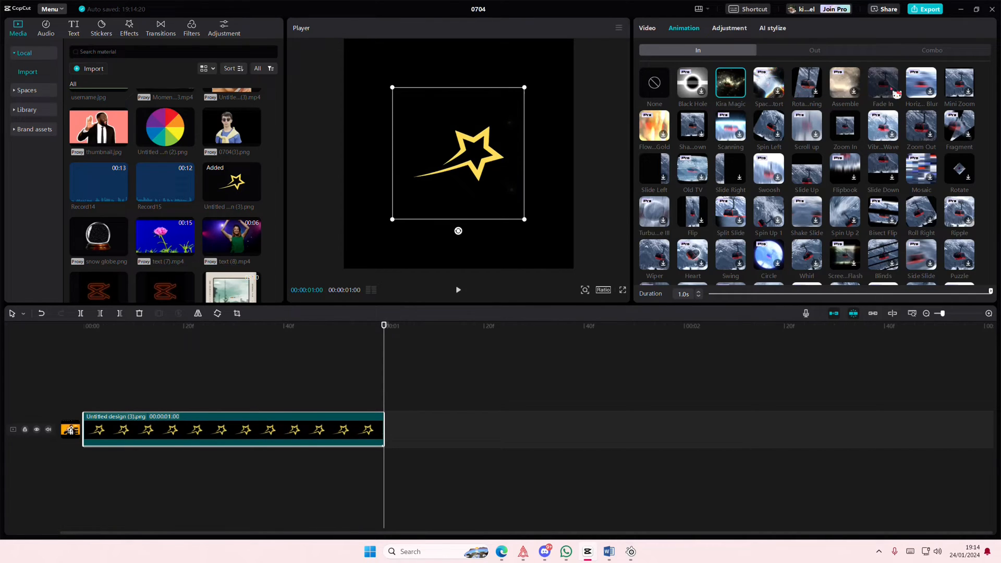
Step: Extend the clip to about 00:00:02:02, try a Combo animation preset, then set it back to None
click(458, 289)
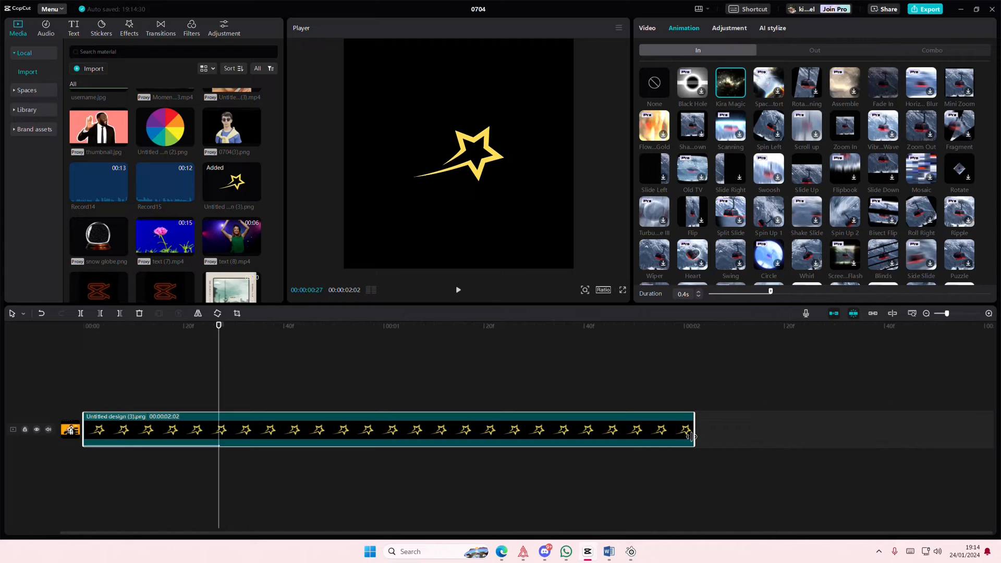
click(931, 50)
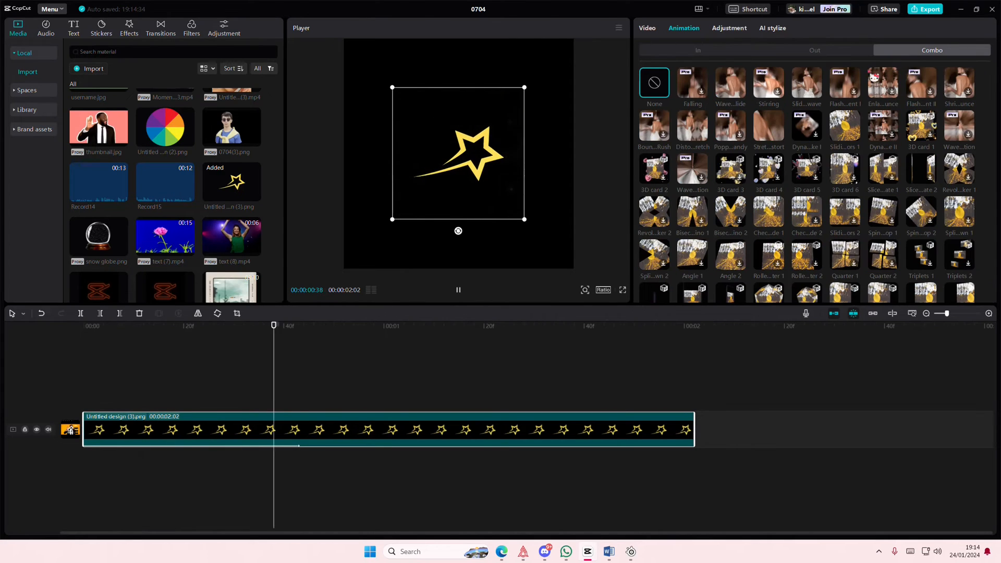
click(691, 126)
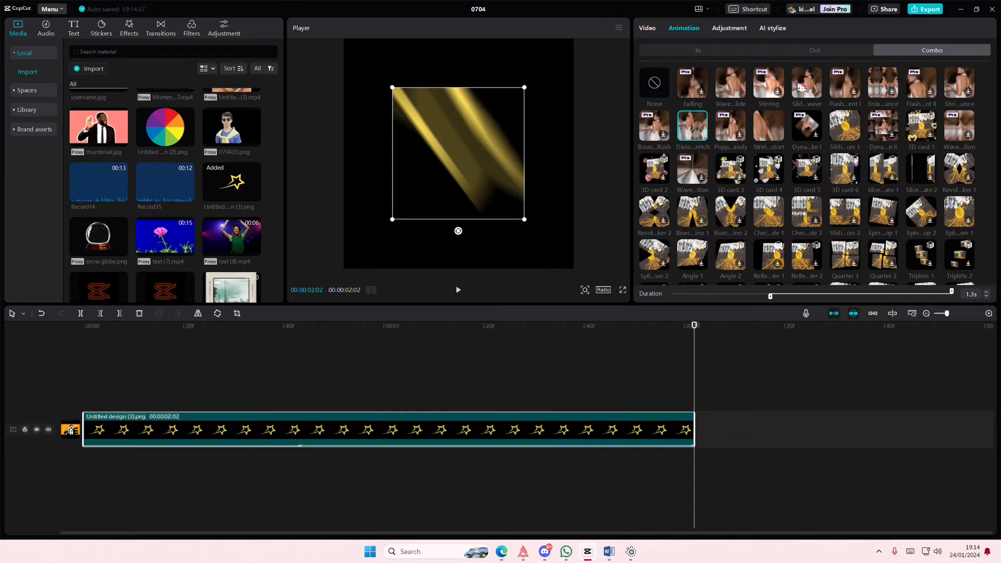
click(654, 87)
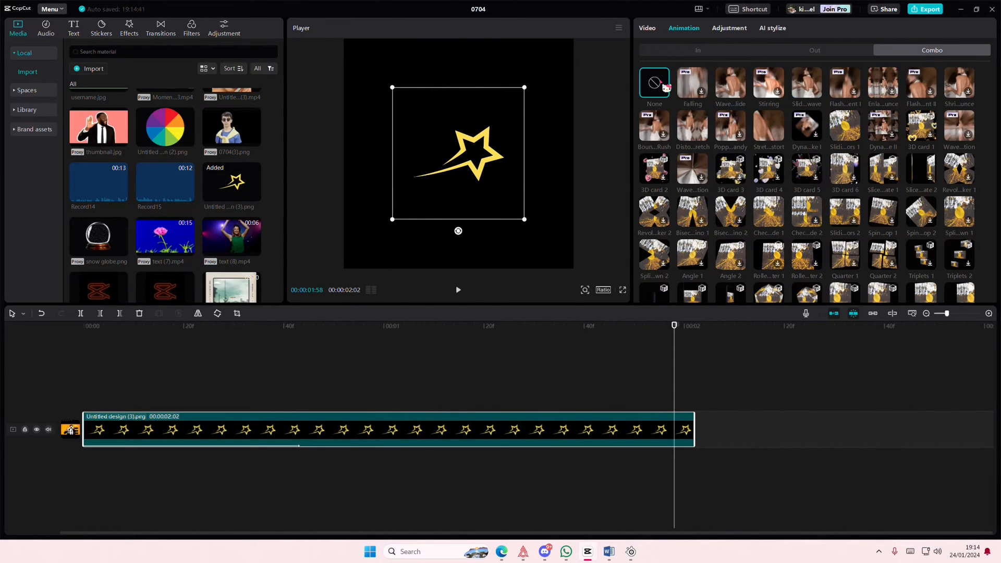
Step: Apply the Fade Out exit animation from the Out presets to the star clip
click(814, 50)
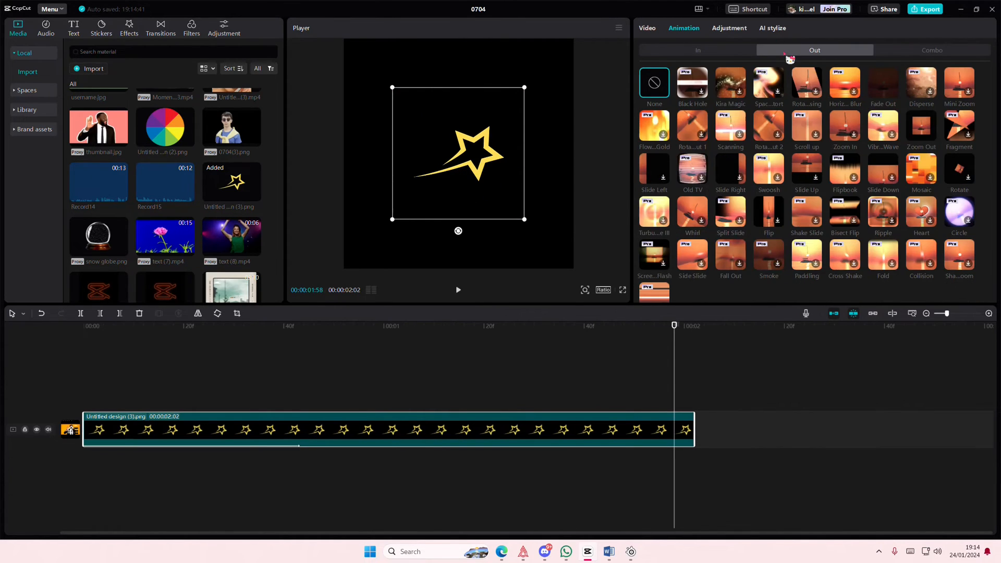
scroll(down, 3)
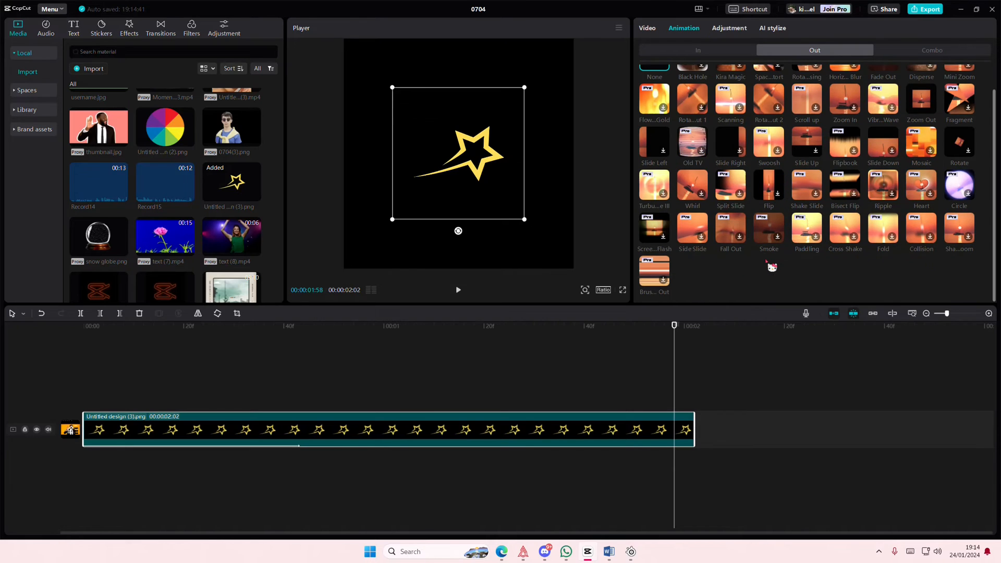
scroll(up, 3)
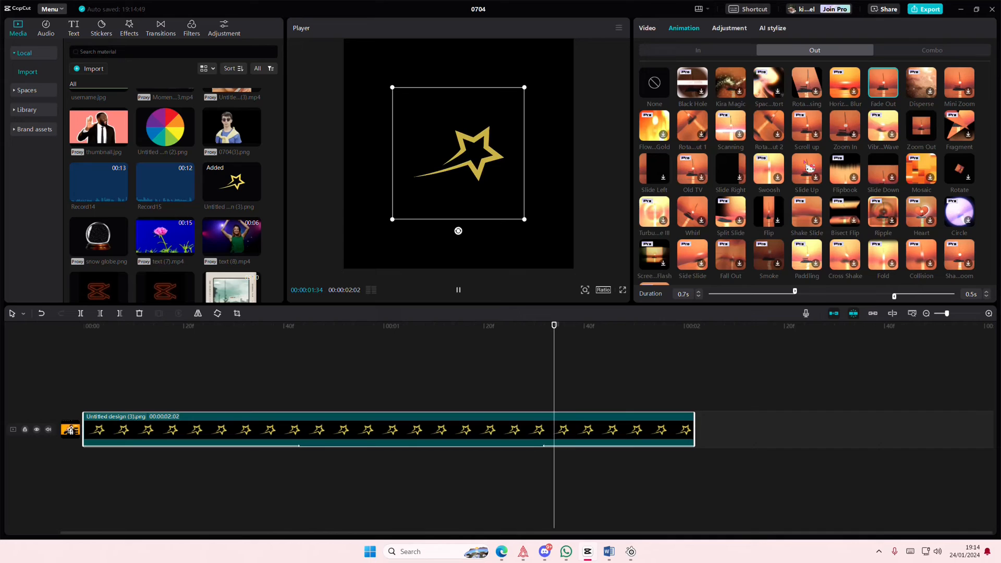
click(882, 84)
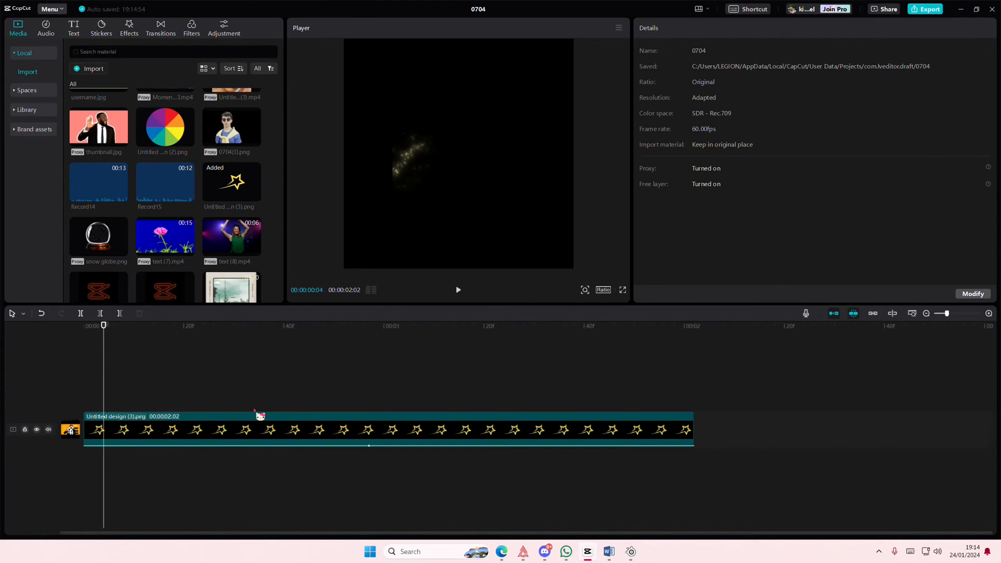
Step: Place the playhead on the timeline and play back the animated star clip in the player
click(382, 429)
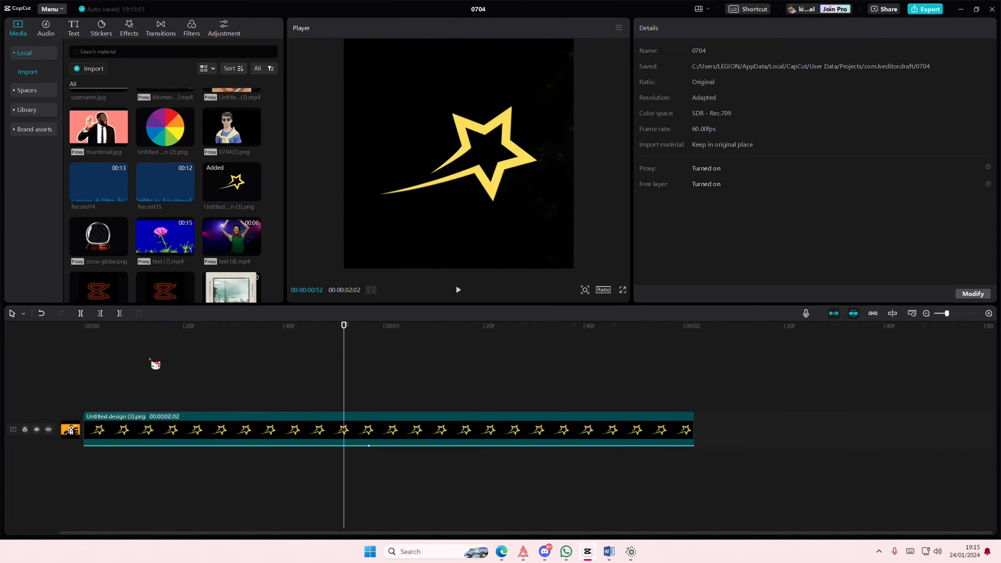
click(458, 290)
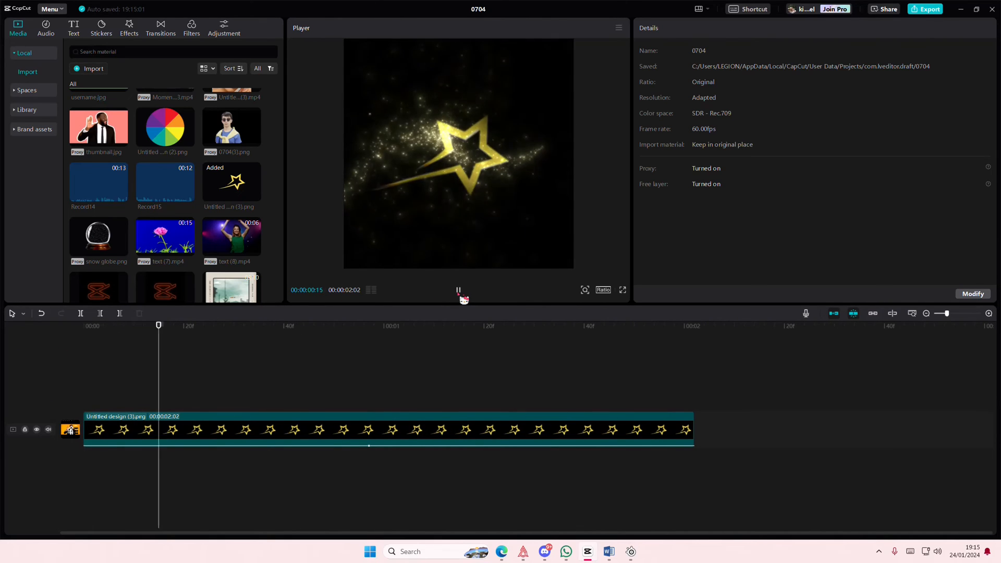
click(458, 290)
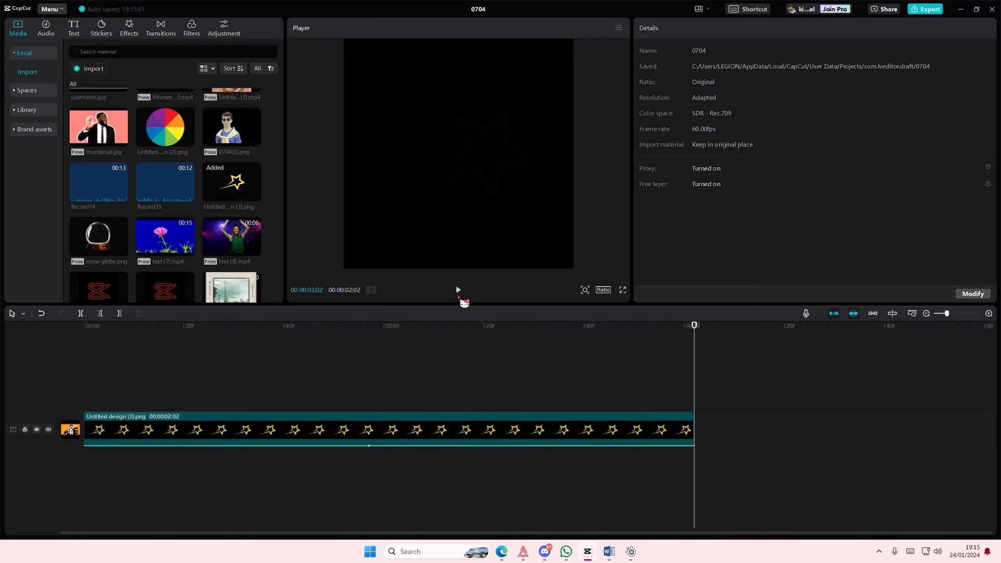
mouse_move(545, 319)
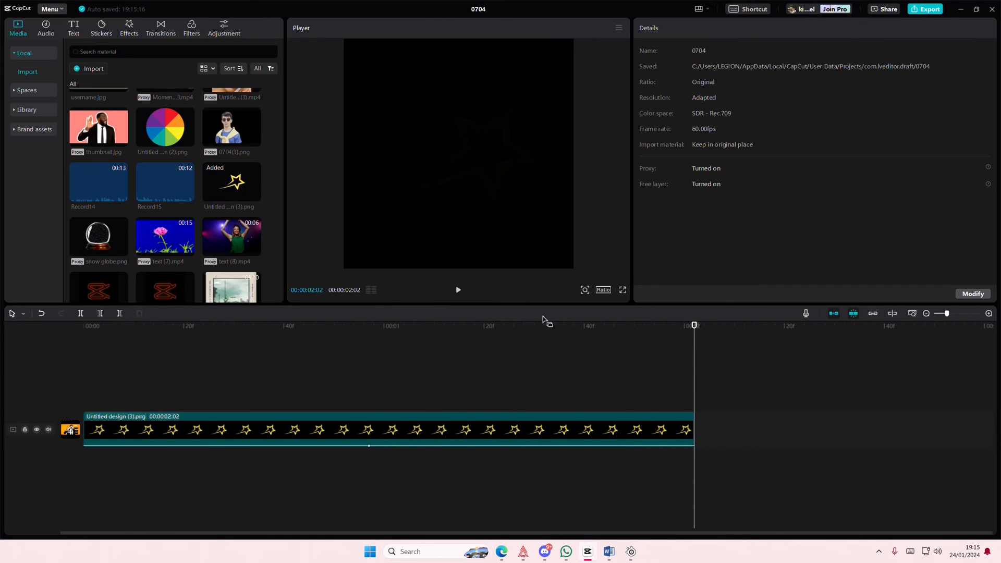
mouse_move(716, 356)
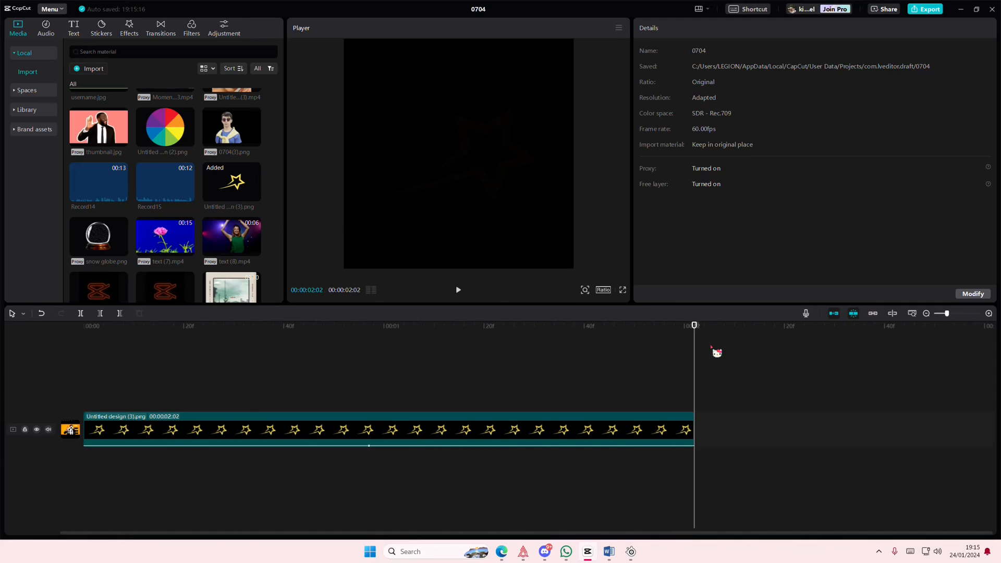
mouse_move(724, 367)
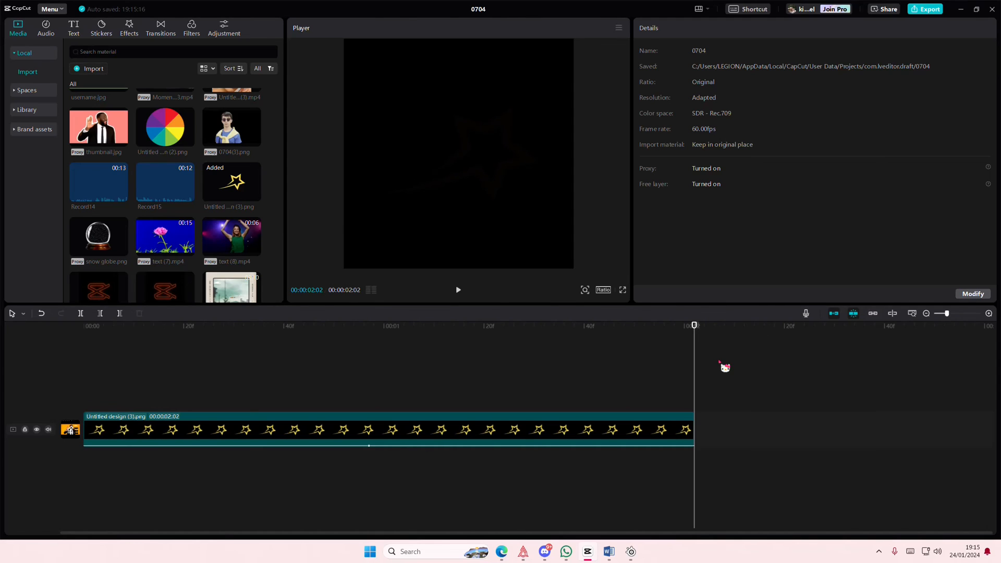
mouse_move(894, 522)
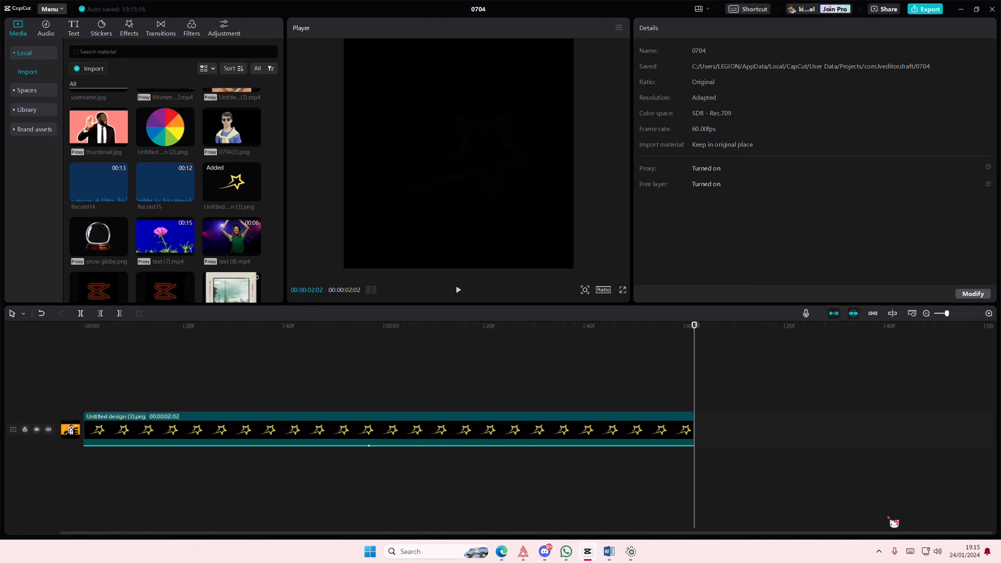